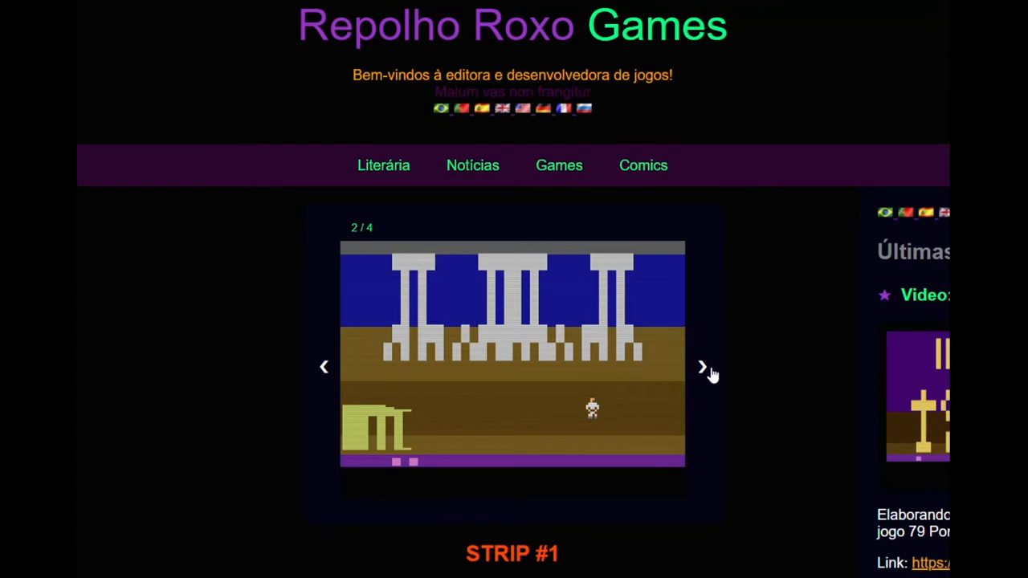
- Cycle the 79 Pompeii screenshot slideshow and view the game blurb beneath it
left_click(704, 366)
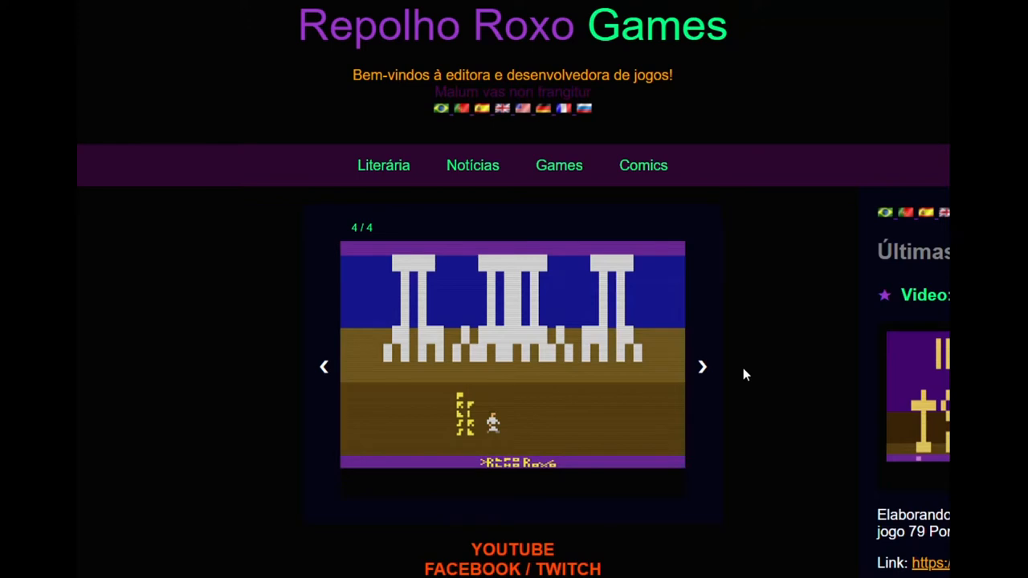
left_click(702, 366)
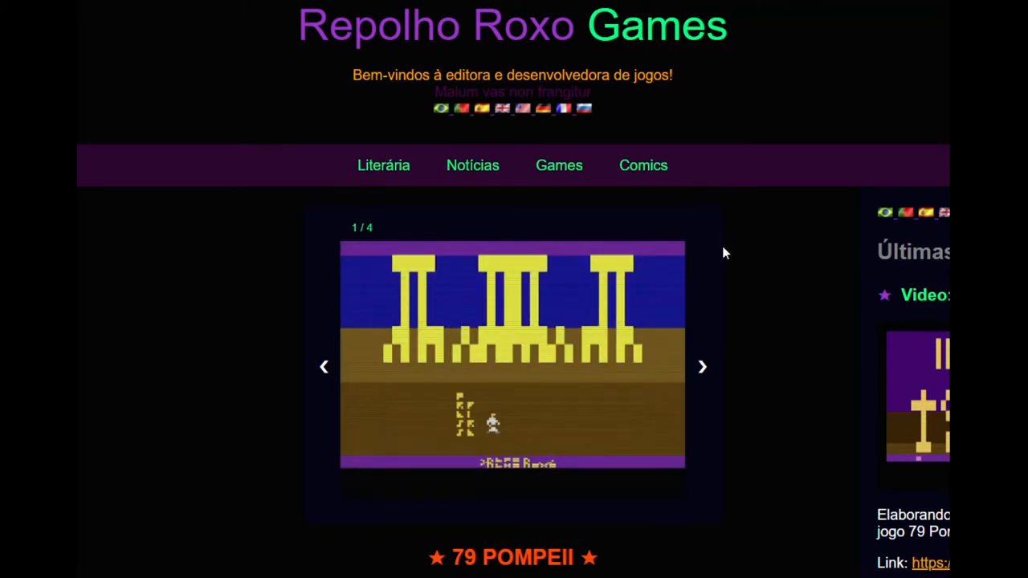
scroll("down", 3)
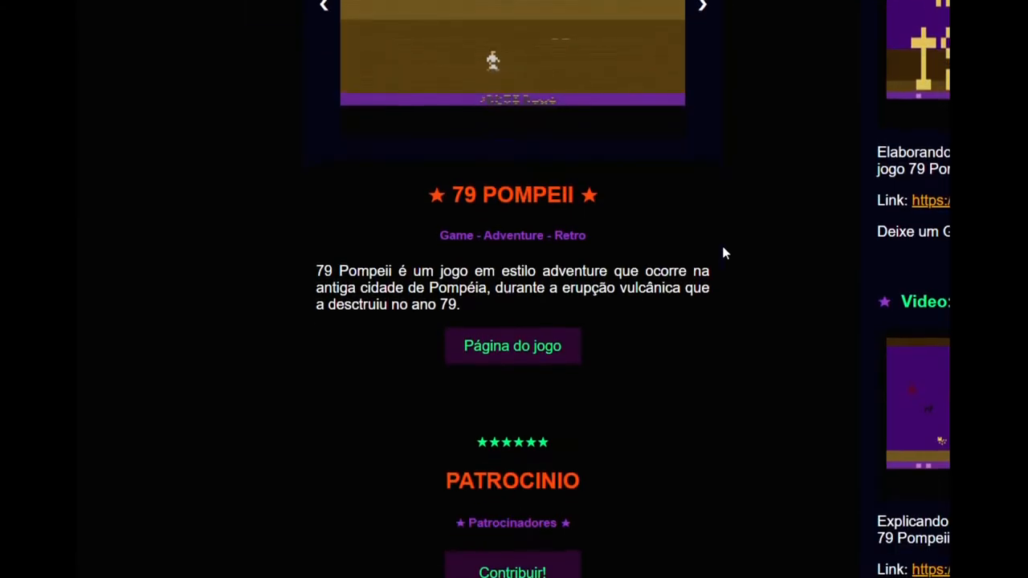
scroll("up", 3)
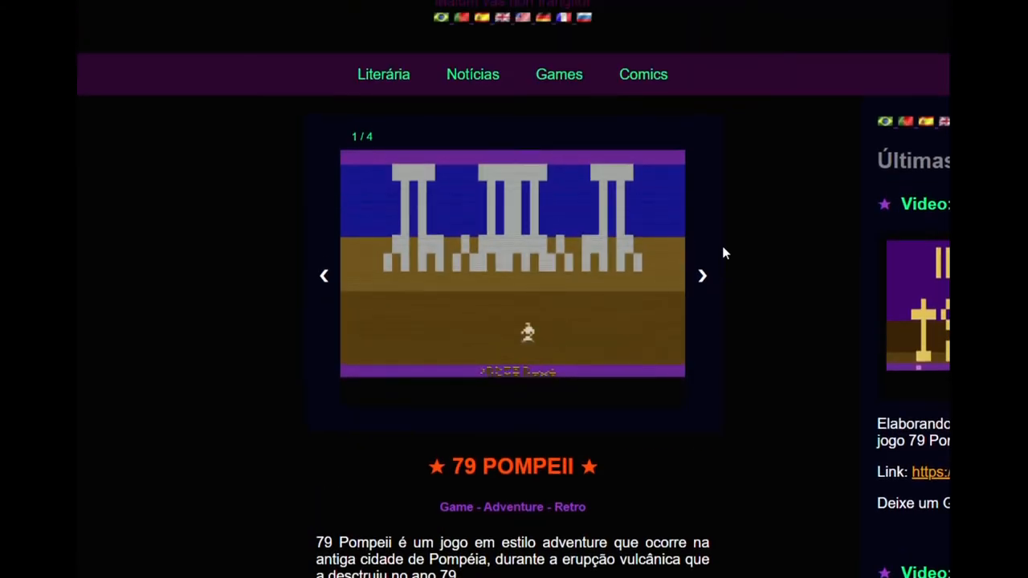
scroll("up", 3)
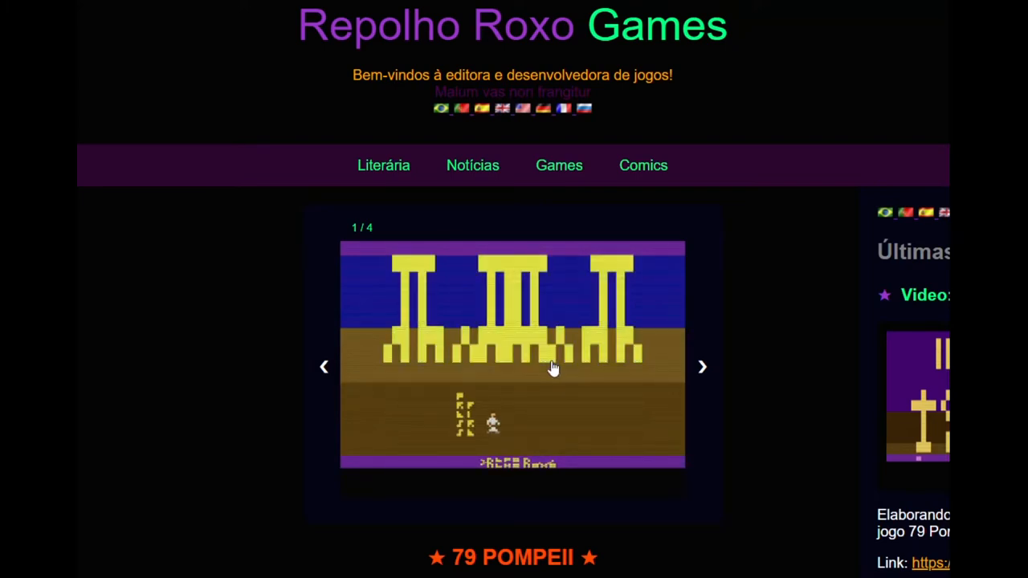
- Launch 79 Pompeii via the 'Jogar Online' button on its game page
scroll("down", 3)
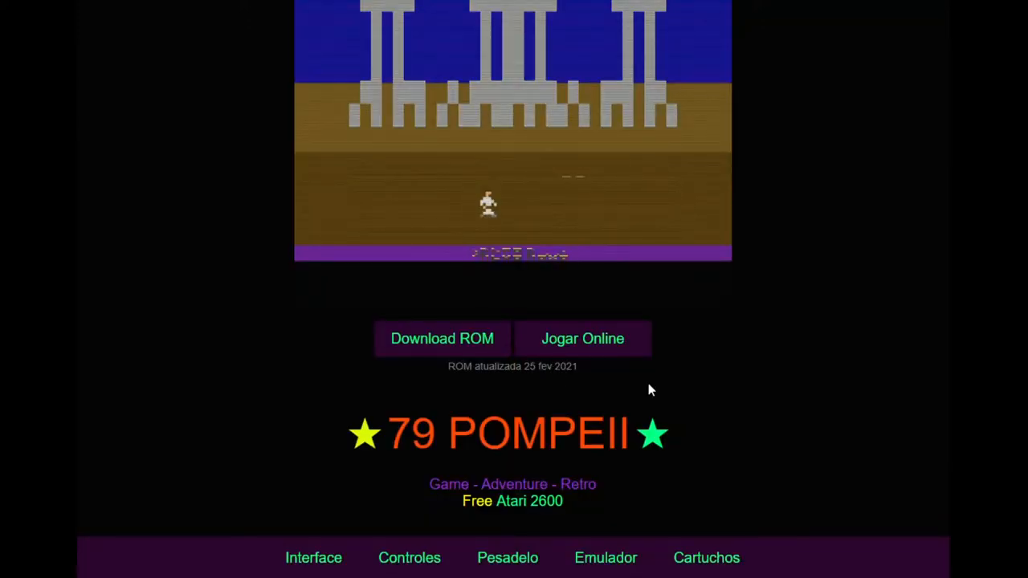
mouse_move(796, 390)
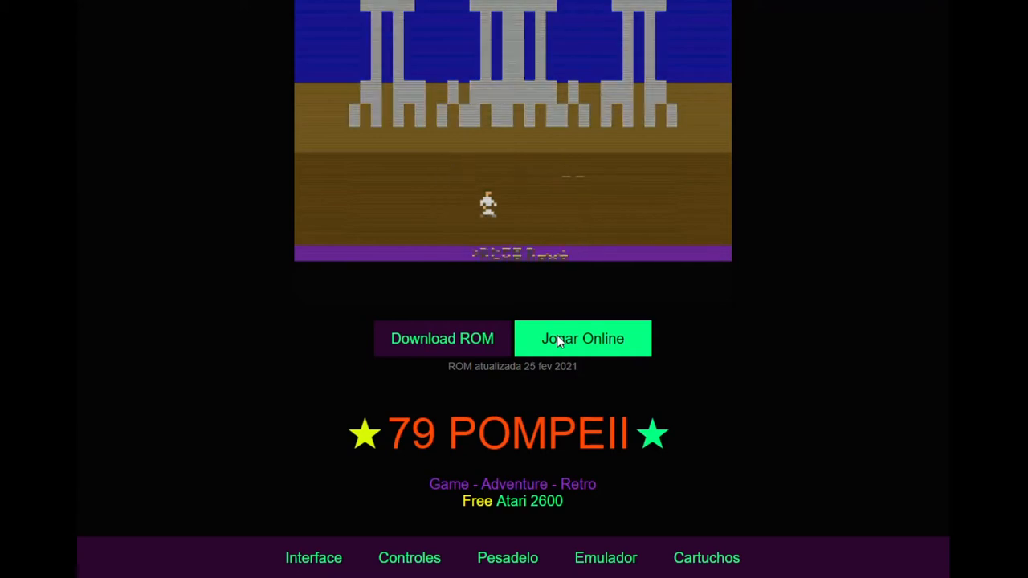
left_click(582, 338)
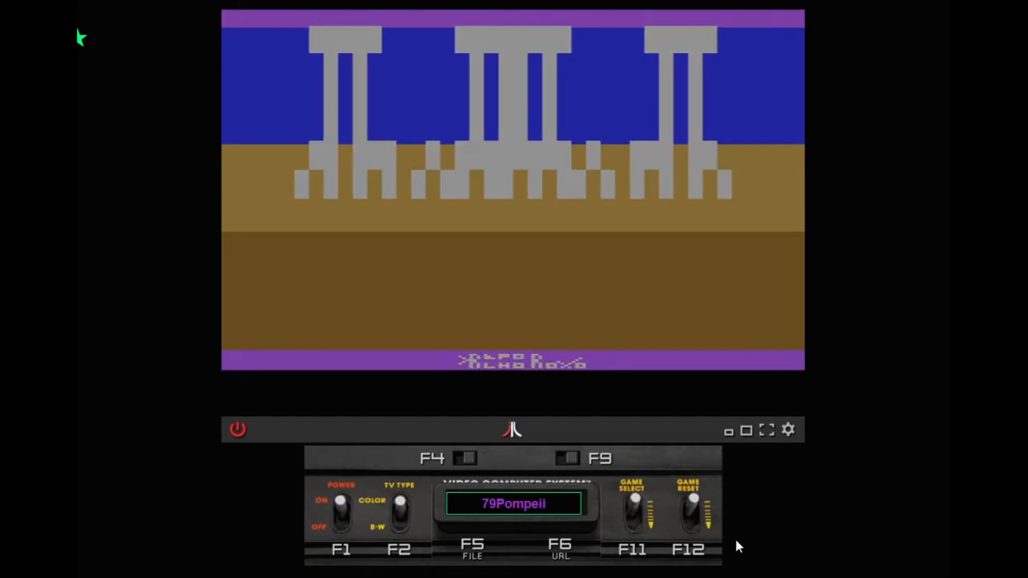
- Start the game and flip the console's colour/black-and-white TV Type switch
left_click(633, 504)
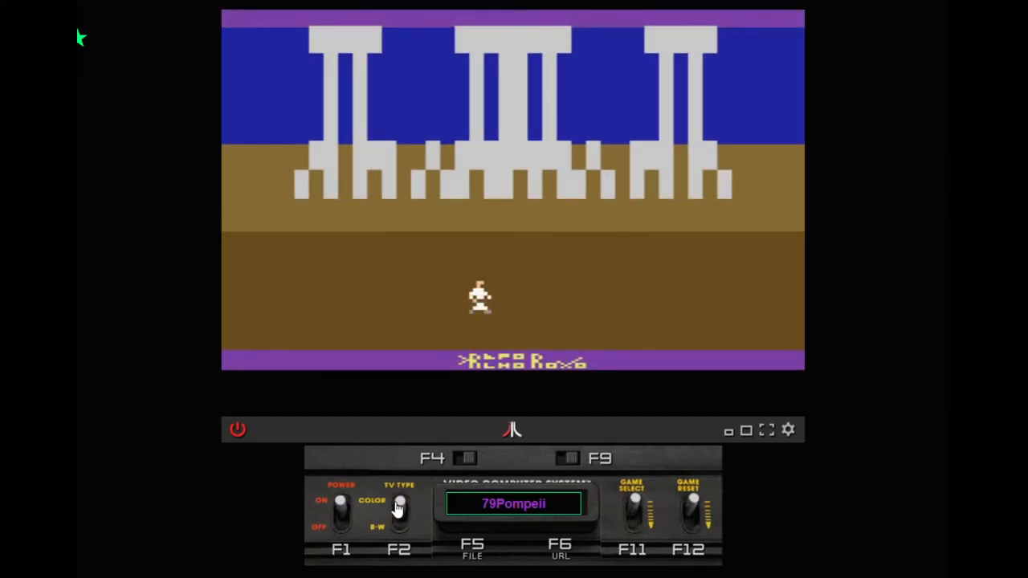
left_click(398, 501)
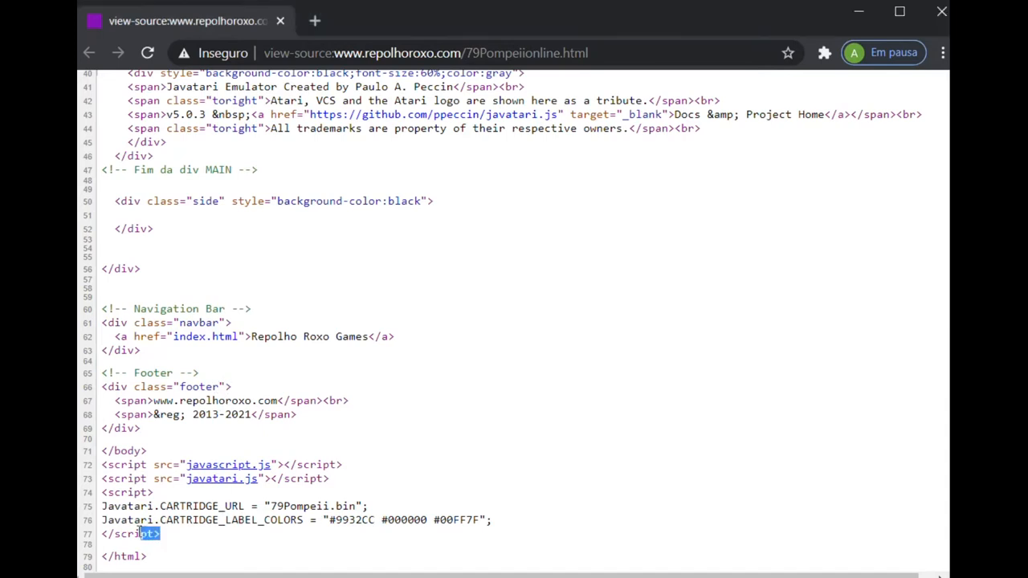
- Highlight part of the closing script tag near Javatari.CARTRIDGE_URL in the page source
left_click_drag(148, 533, 103, 506)
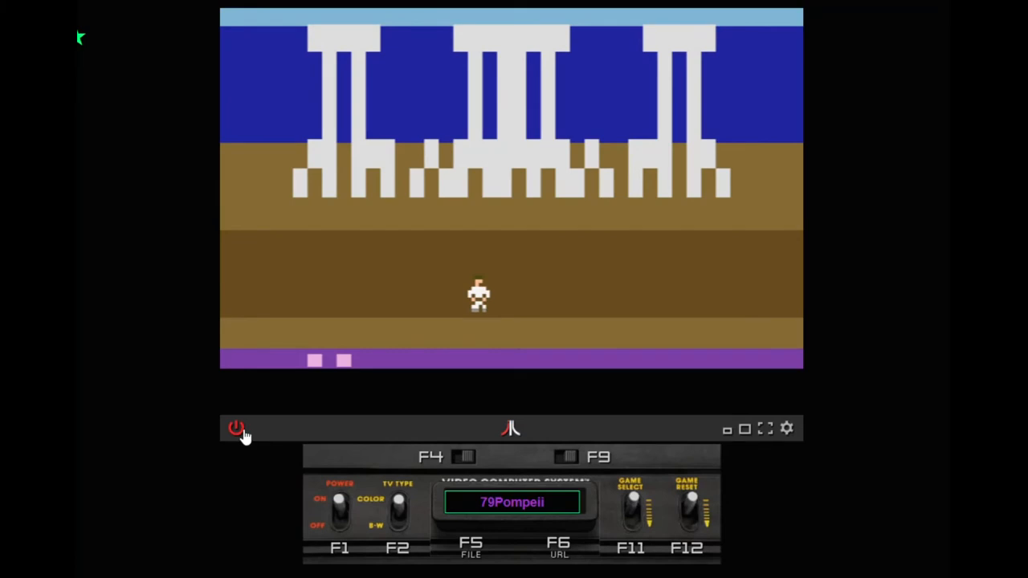
left_click(236, 427)
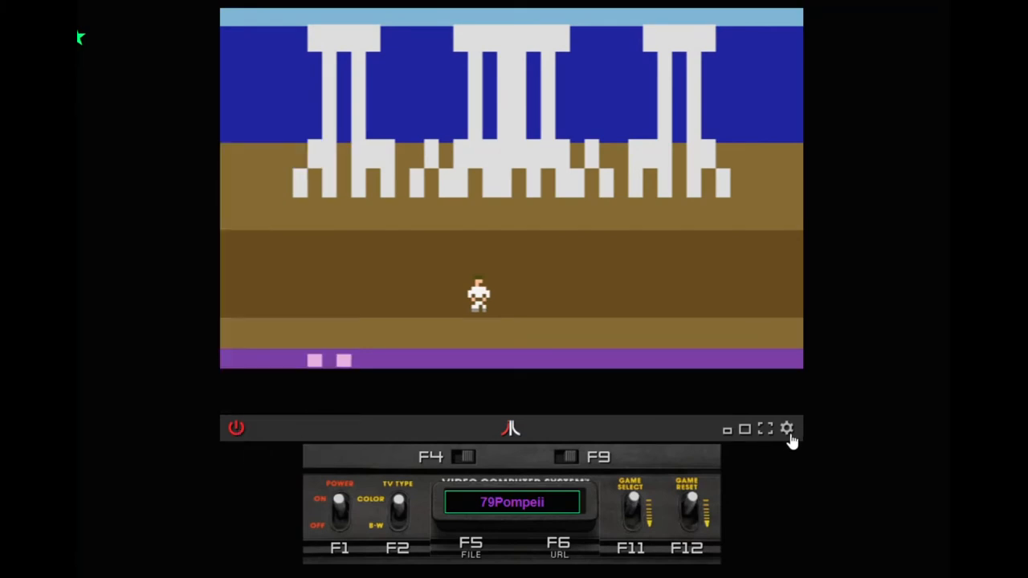
left_click(786, 427)
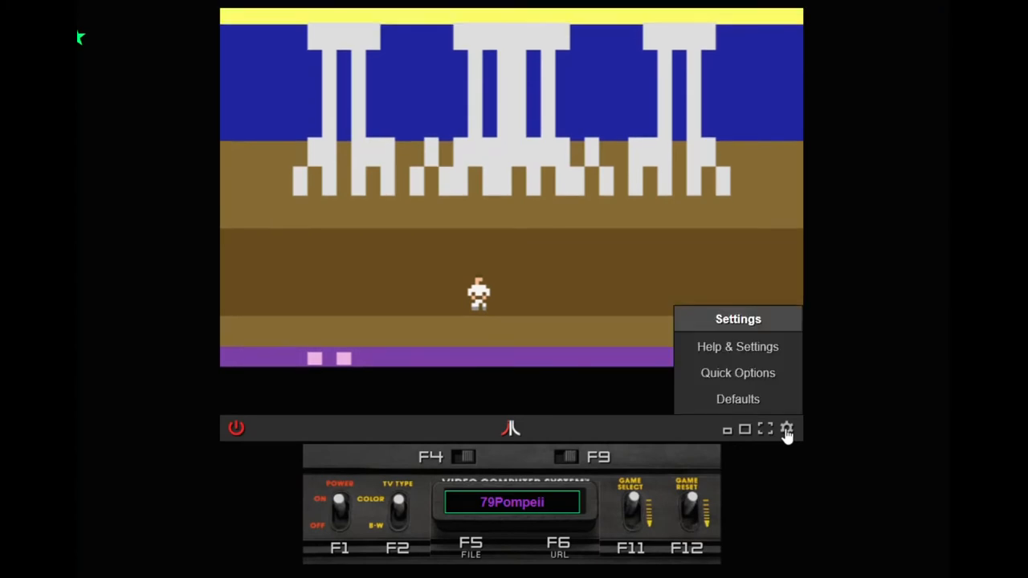
left_click(787, 427)
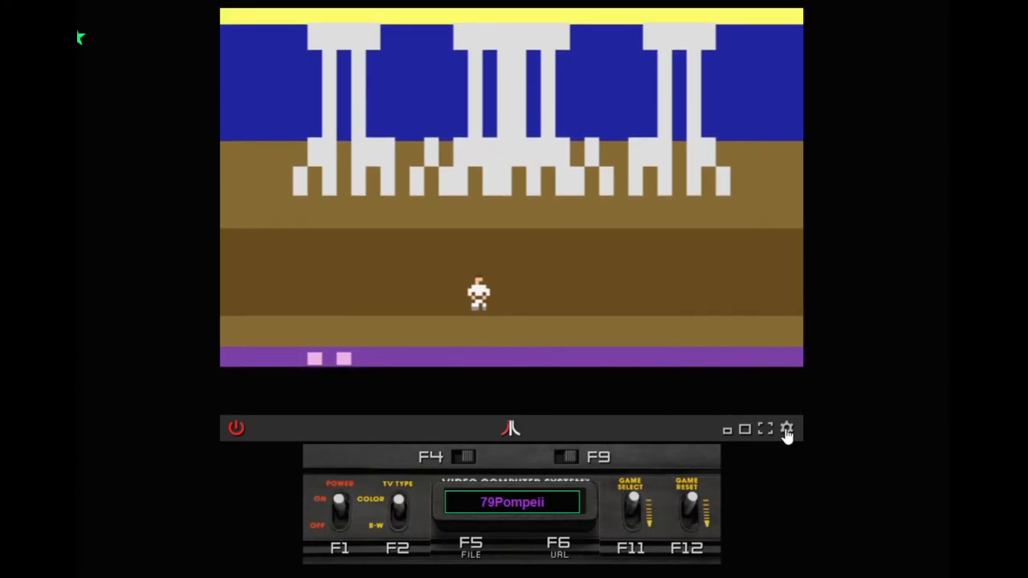
- Bring up the System menu, try Net Play! and Set ROM Format, then reopen it
left_click(236, 427)
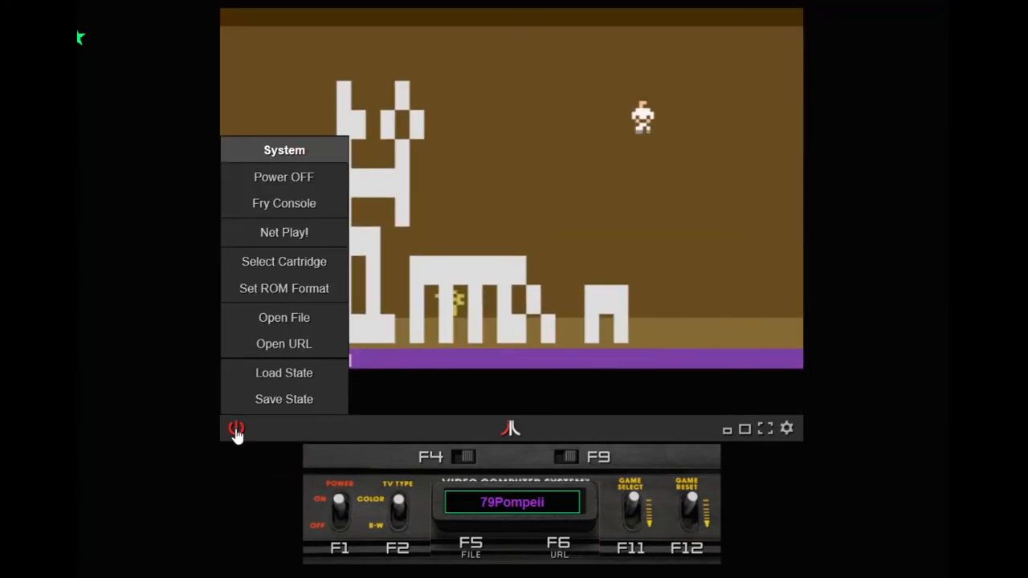
mouse_move(295, 231)
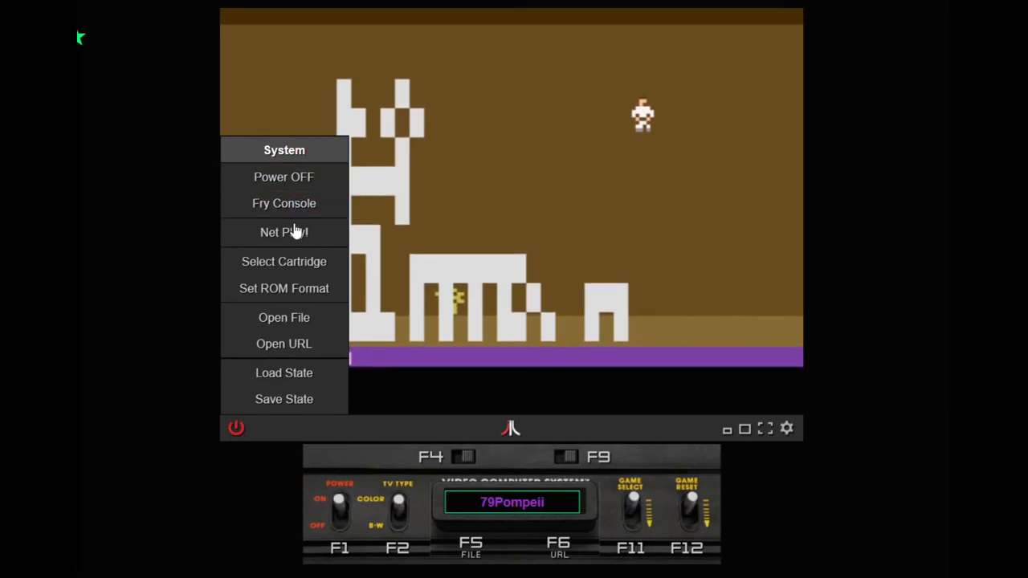
mouse_move(284, 231)
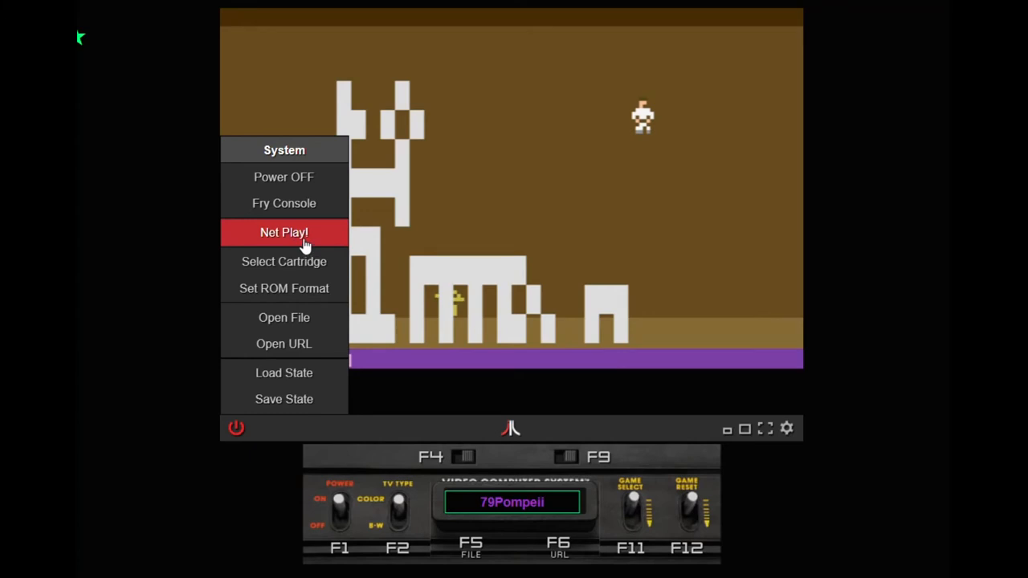
left_click(282, 231)
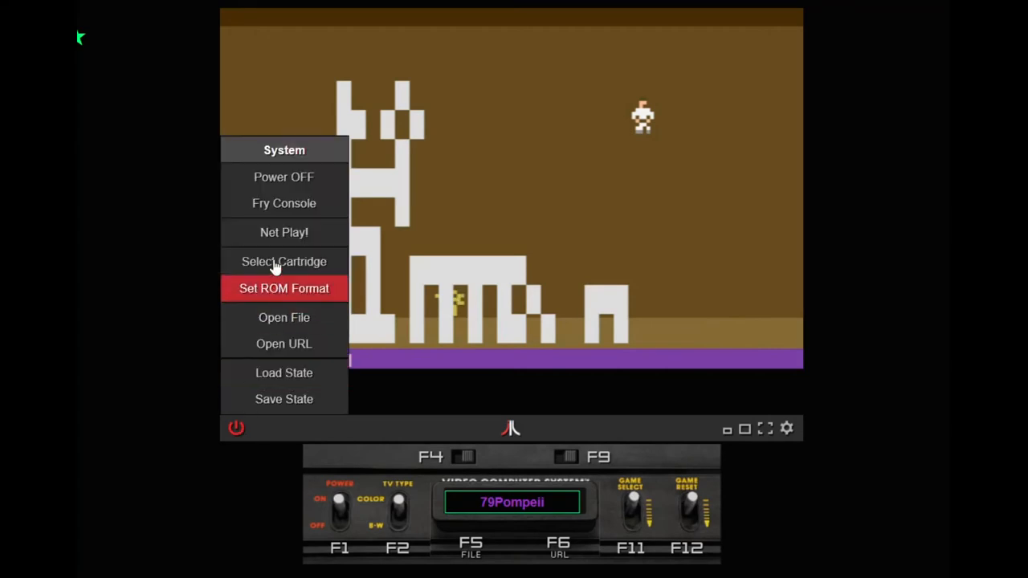
left_click(283, 261)
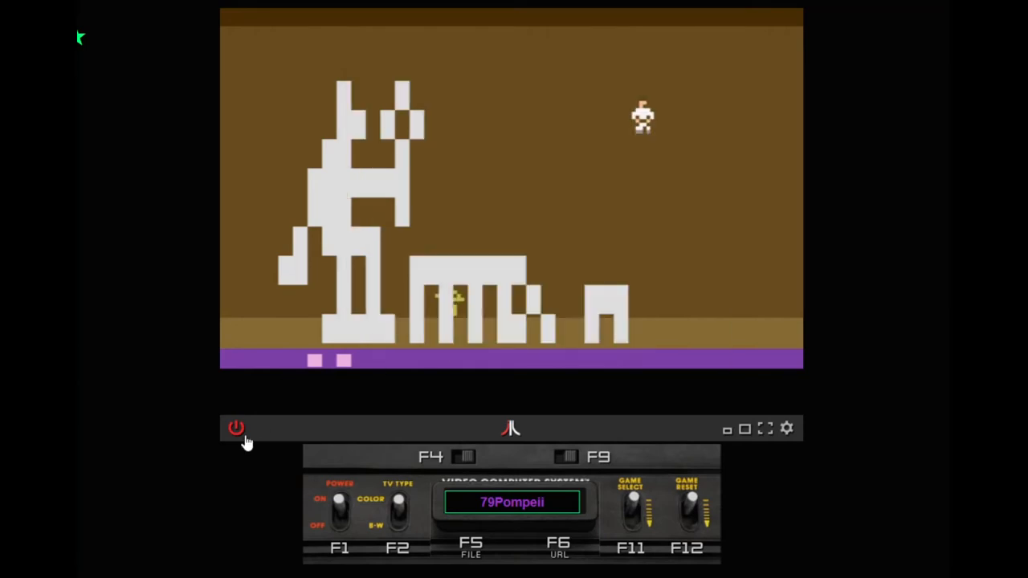
left_click(236, 427)
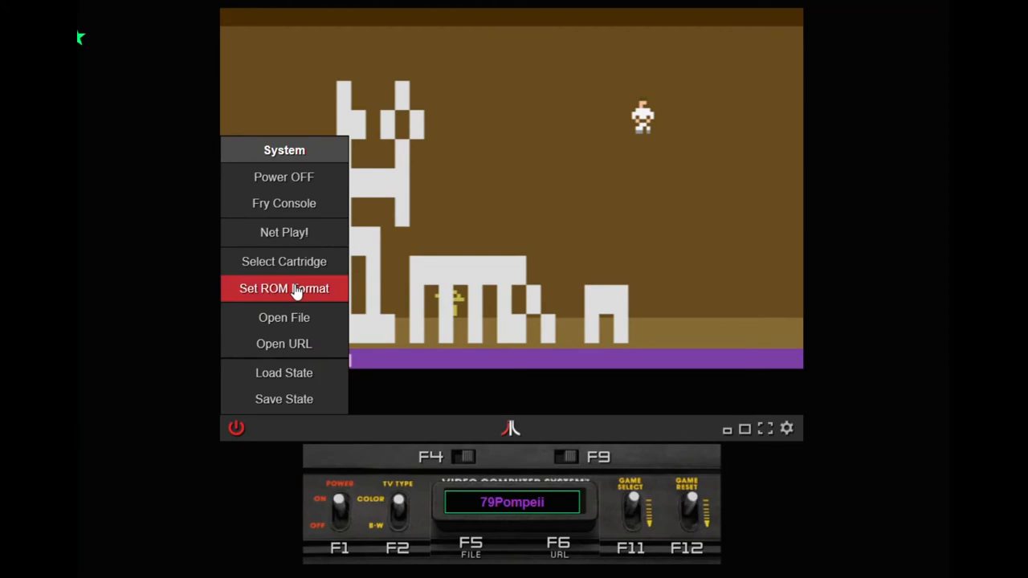
mouse_move(282, 329)
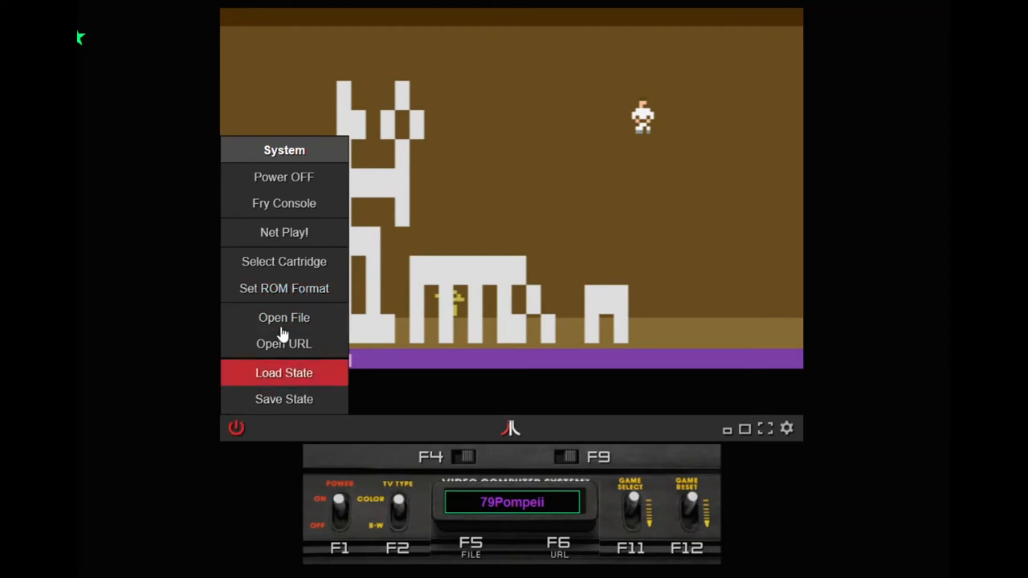
mouse_move(283, 344)
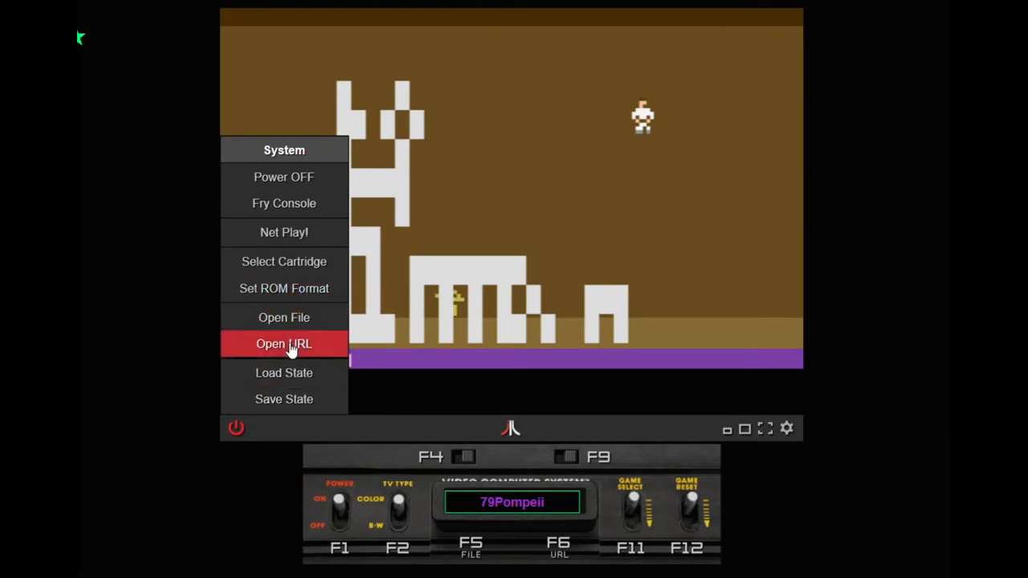
- Open and cancel the load-from-URL prompt, then show the save-state slot picker
left_click(283, 344)
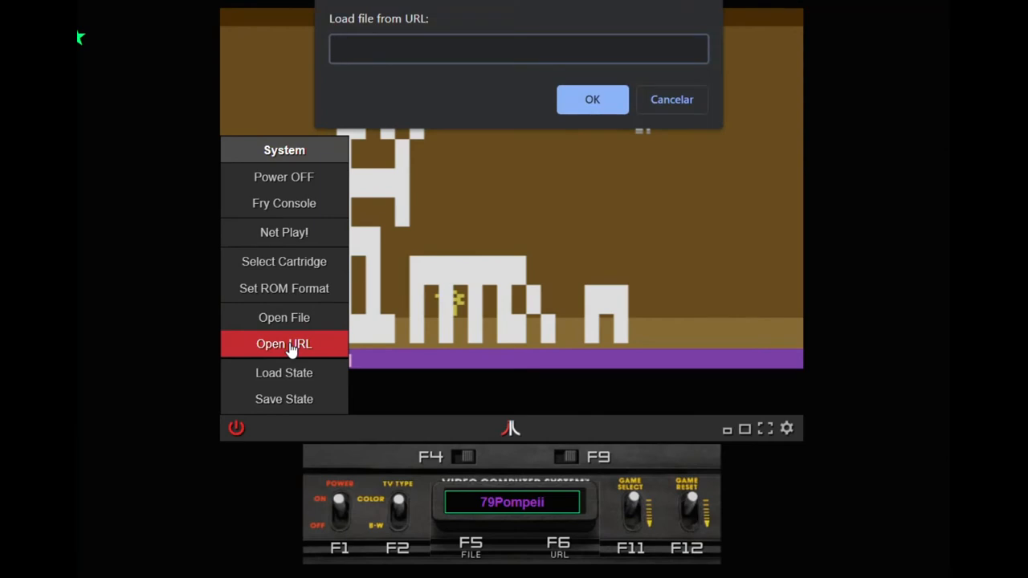
left_click(519, 48)
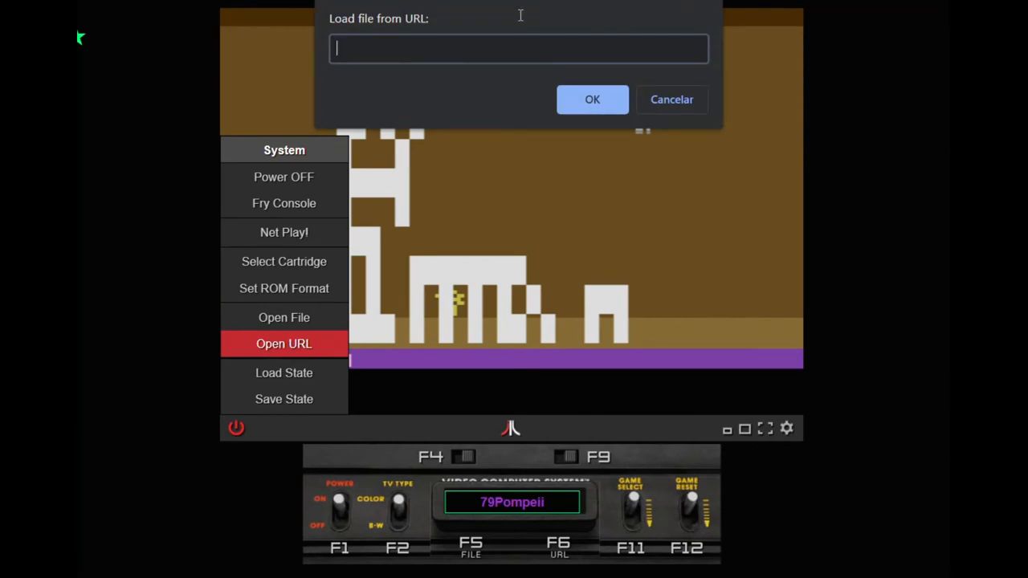
mouse_move(514, 122)
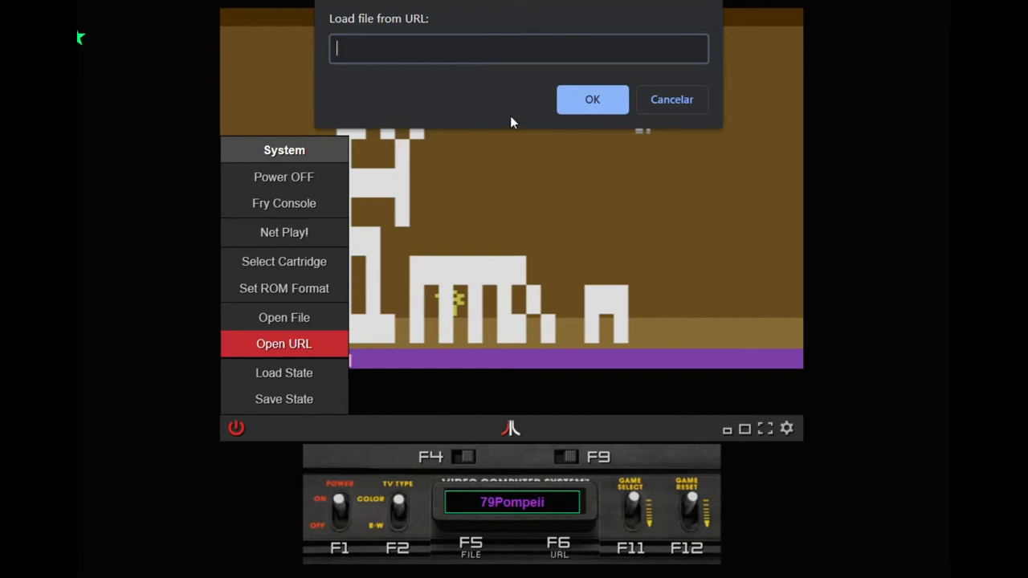
left_click(672, 100)
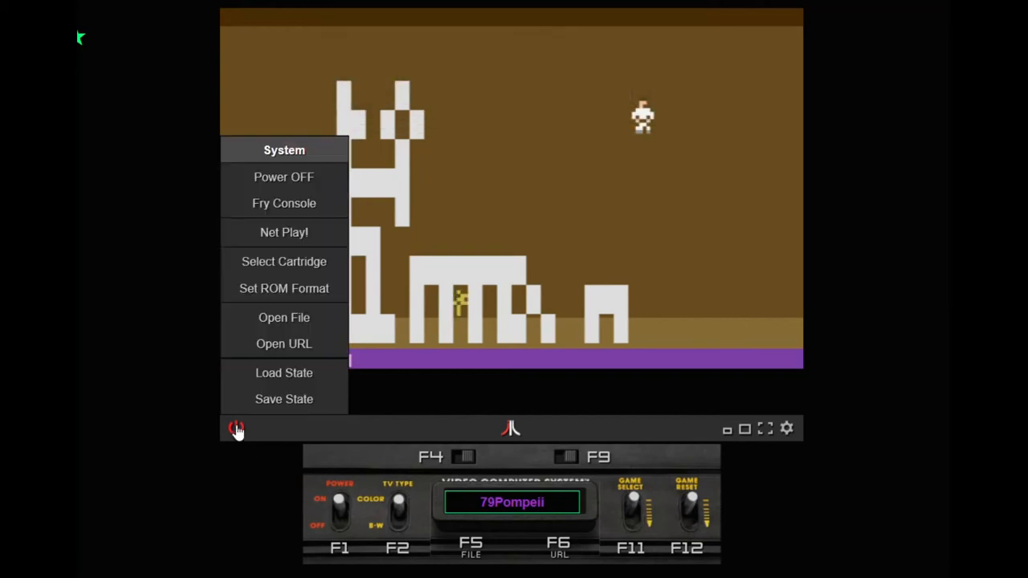
mouse_move(283, 372)
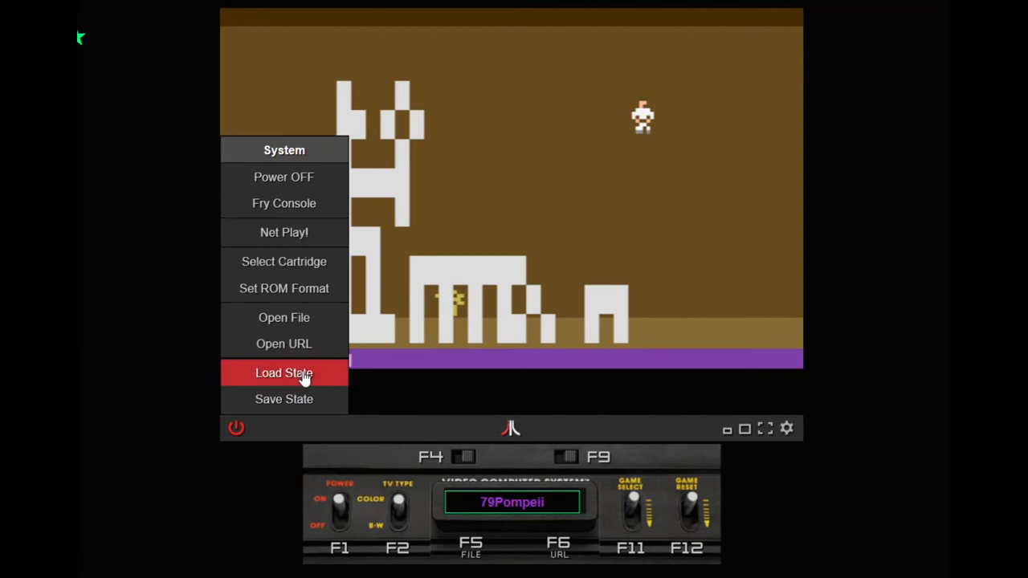
left_click(282, 372)
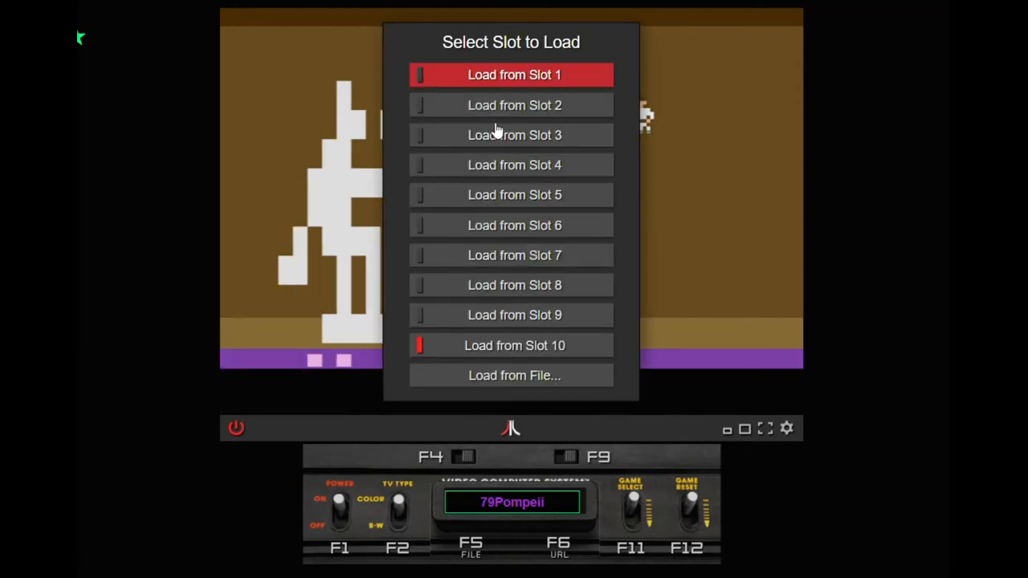
mouse_move(501, 385)
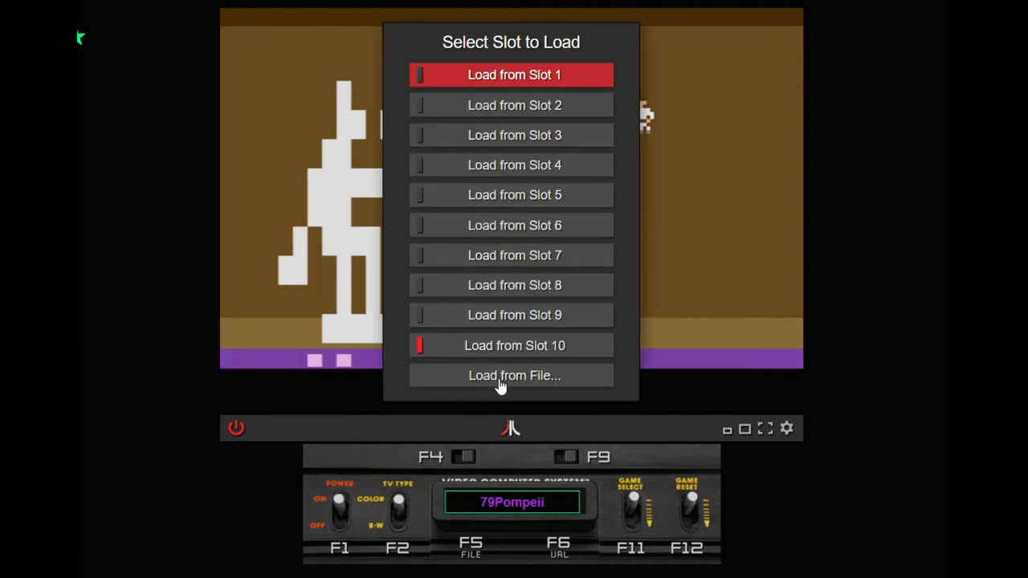
mouse_move(202, 410)
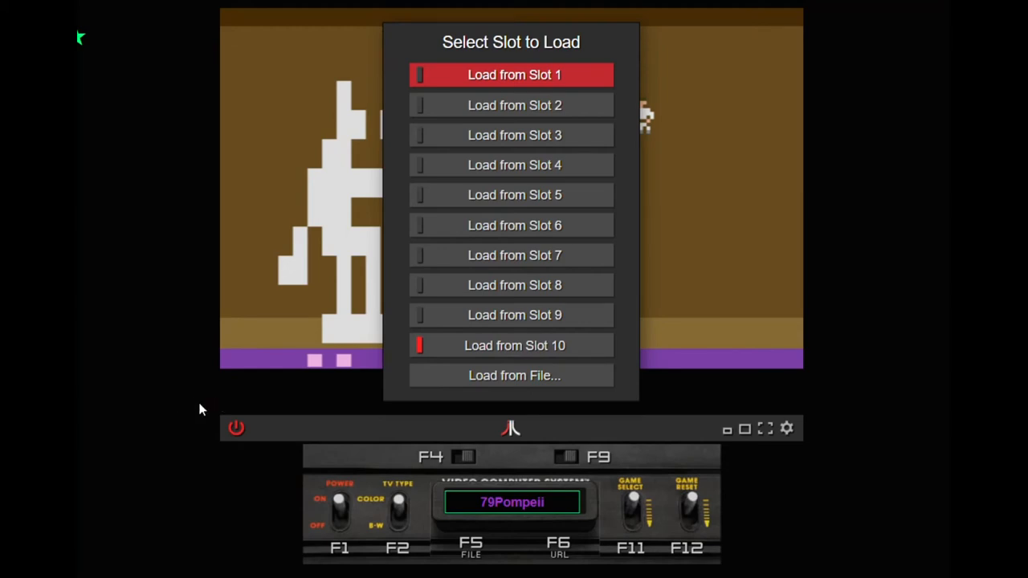
- Show the Controllers page of Help & Settings via the gear menu
left_click(786, 427)
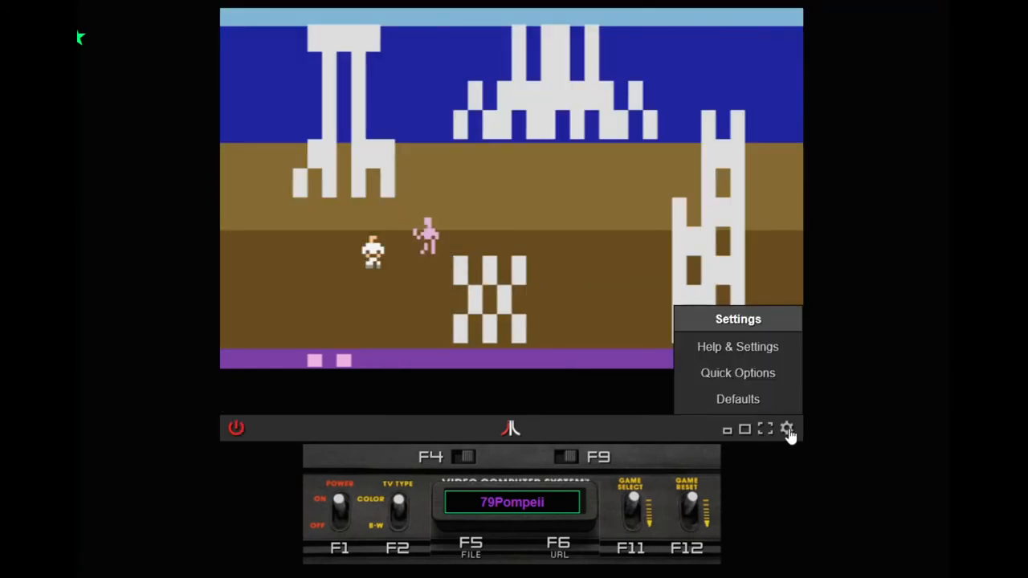
mouse_move(737, 346)
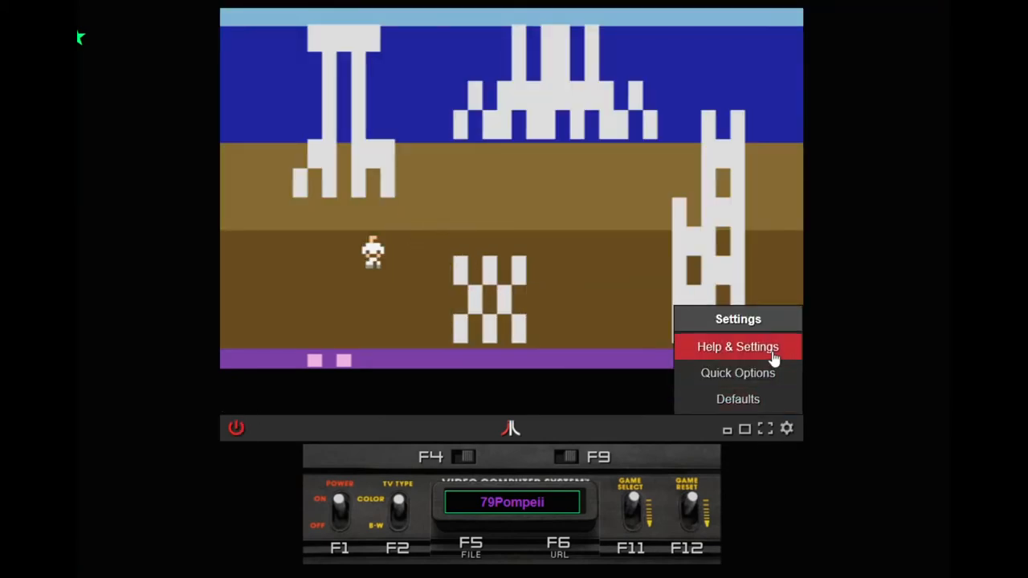
left_click(737, 346)
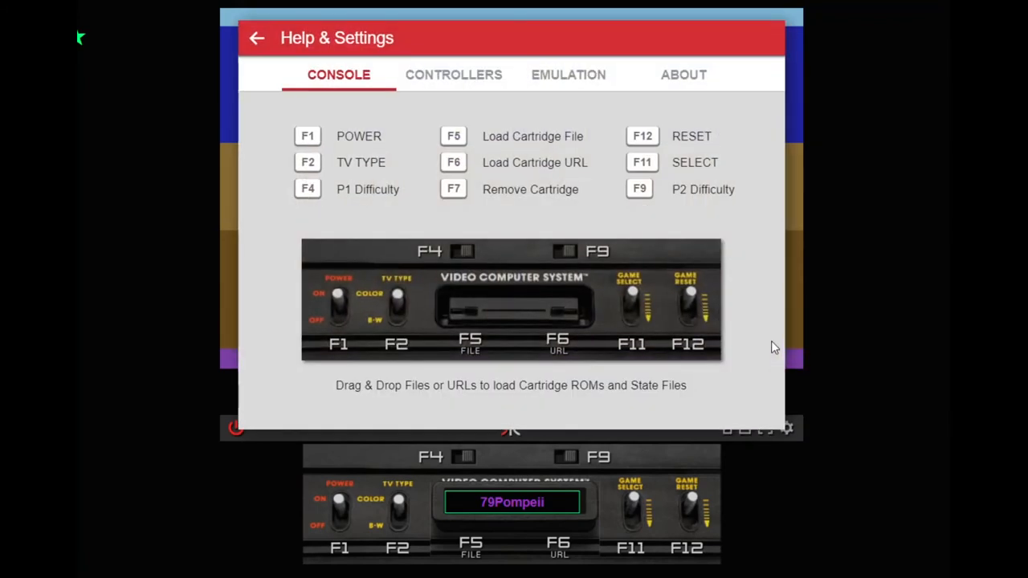
mouse_move(453, 76)
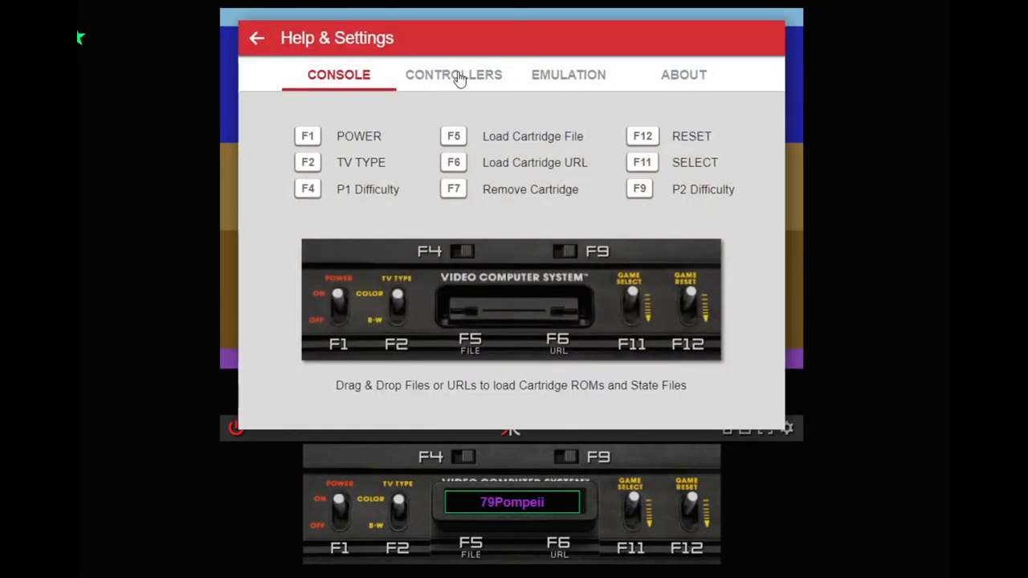
mouse_move(411, 77)
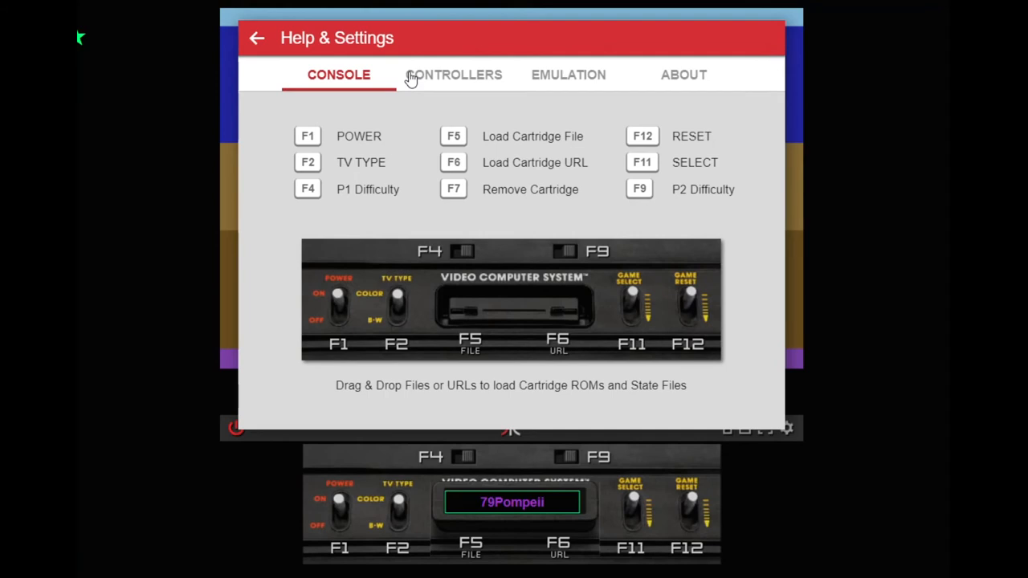
mouse_move(382, 142)
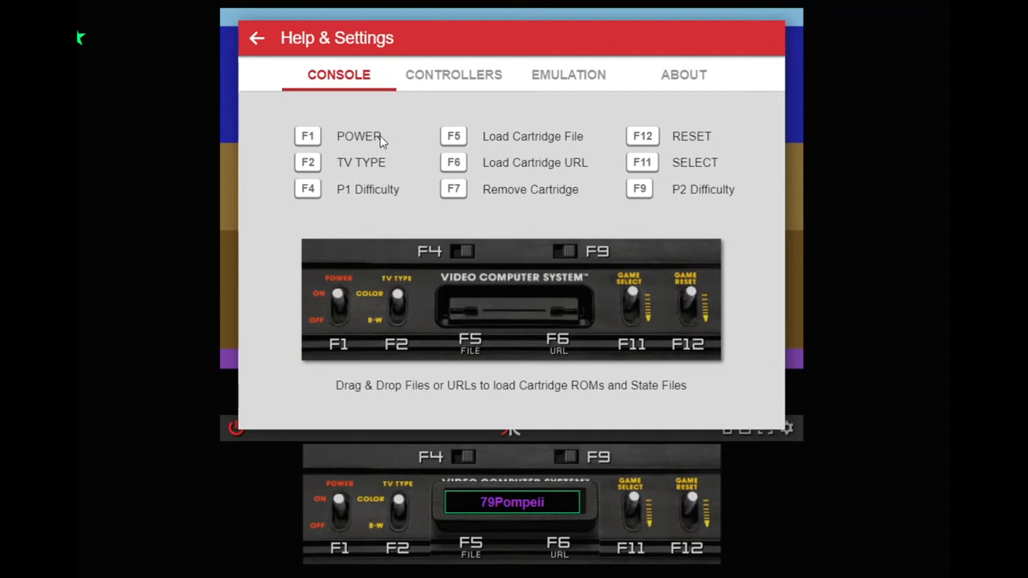
mouse_move(315, 151)
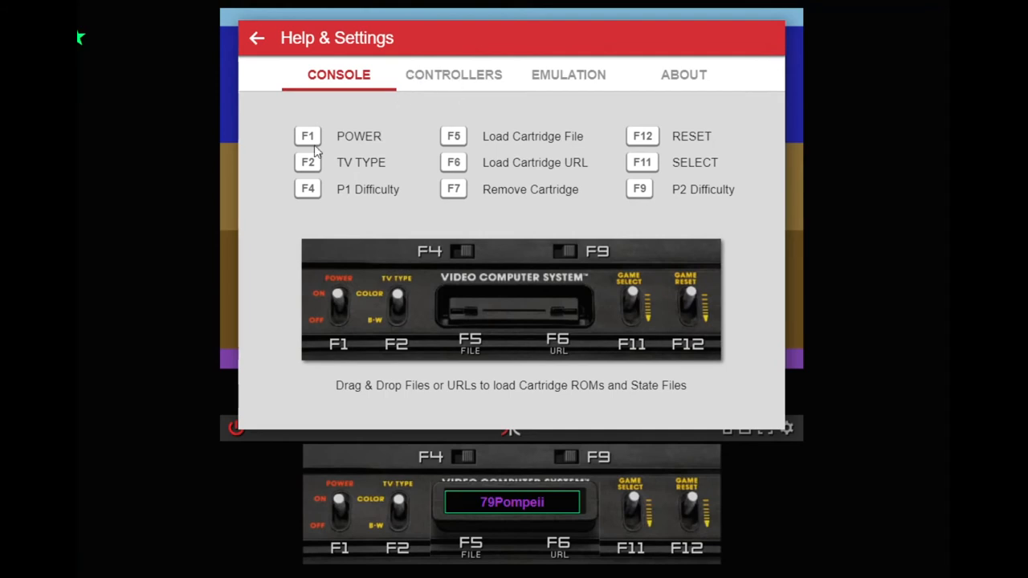
mouse_move(662, 202)
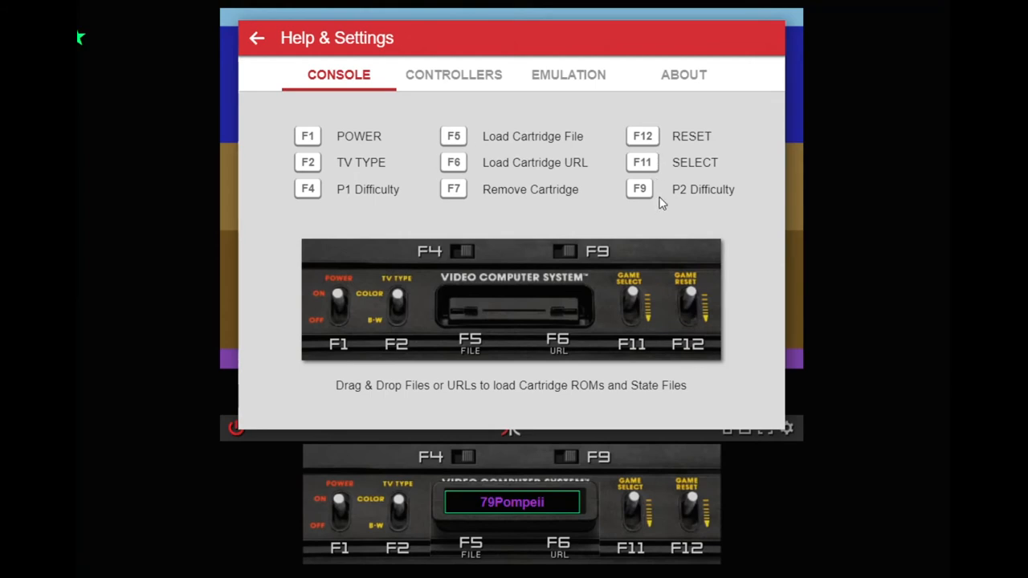
mouse_move(748, 215)
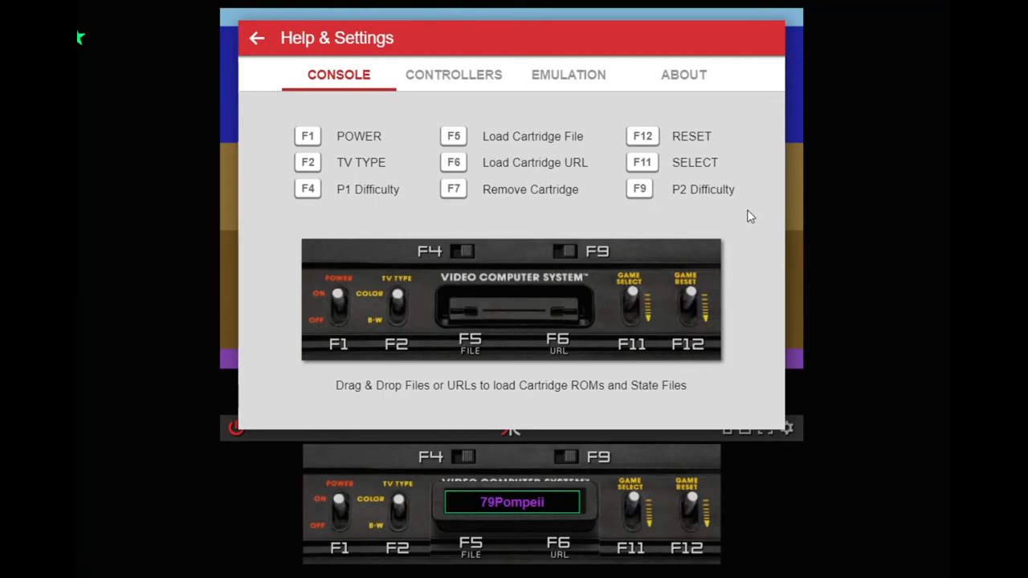
mouse_move(452, 75)
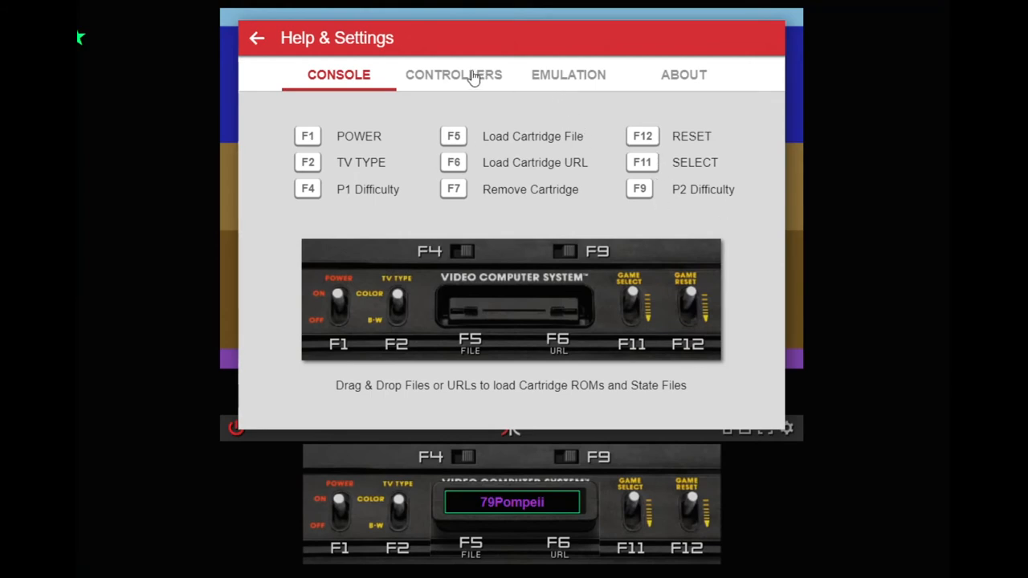
mouse_move(747, 216)
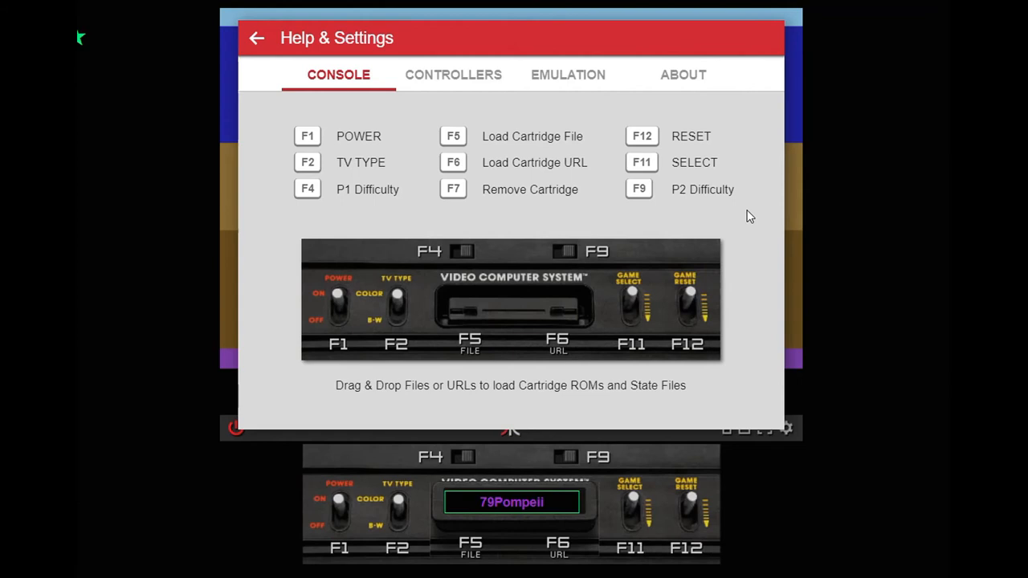
left_click(452, 74)
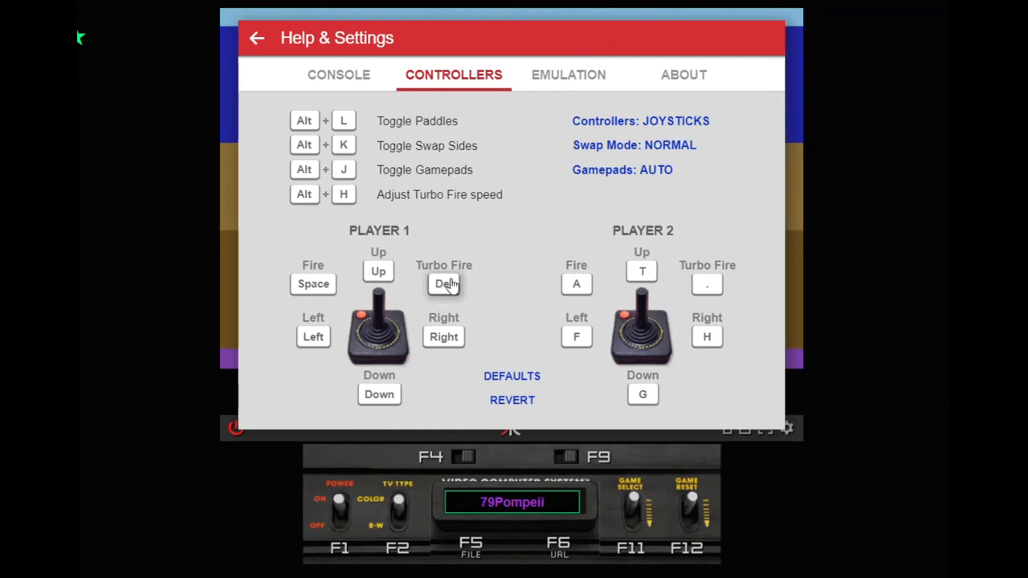
left_click(444, 282)
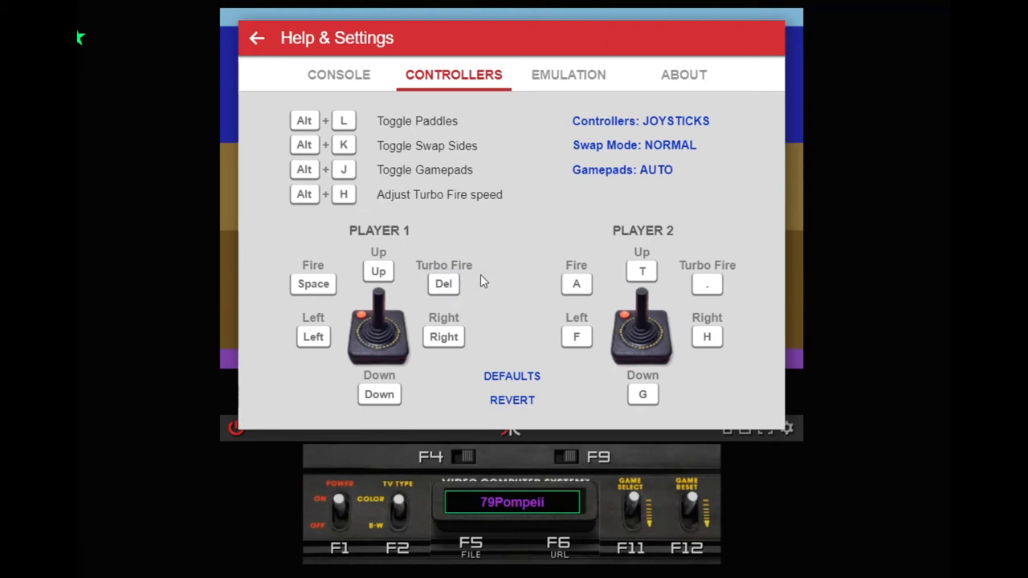
mouse_move(567, 75)
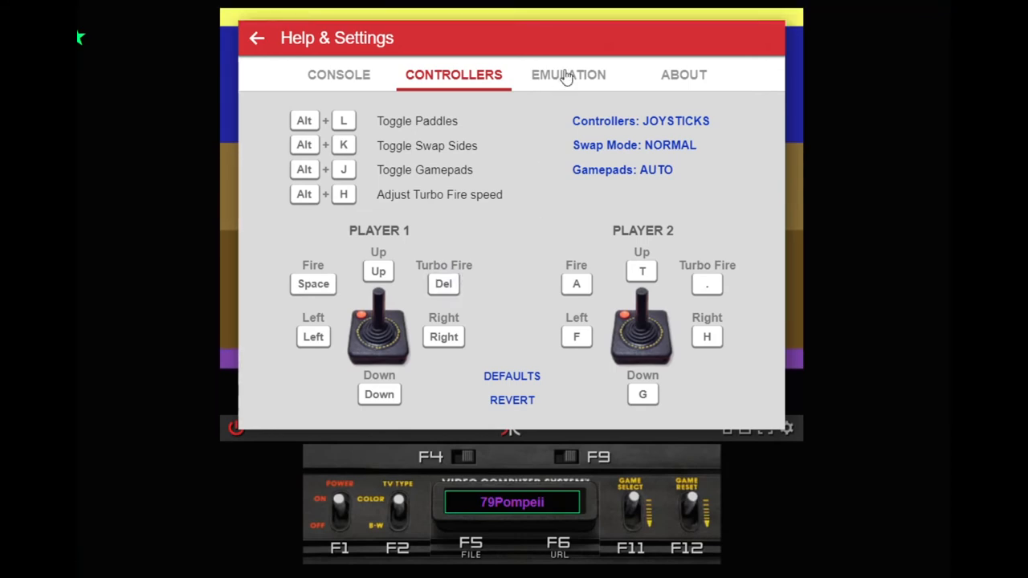
- Show the Emulation page listing collision, CRT mode, save-state and speed shortcuts
left_click(569, 74)
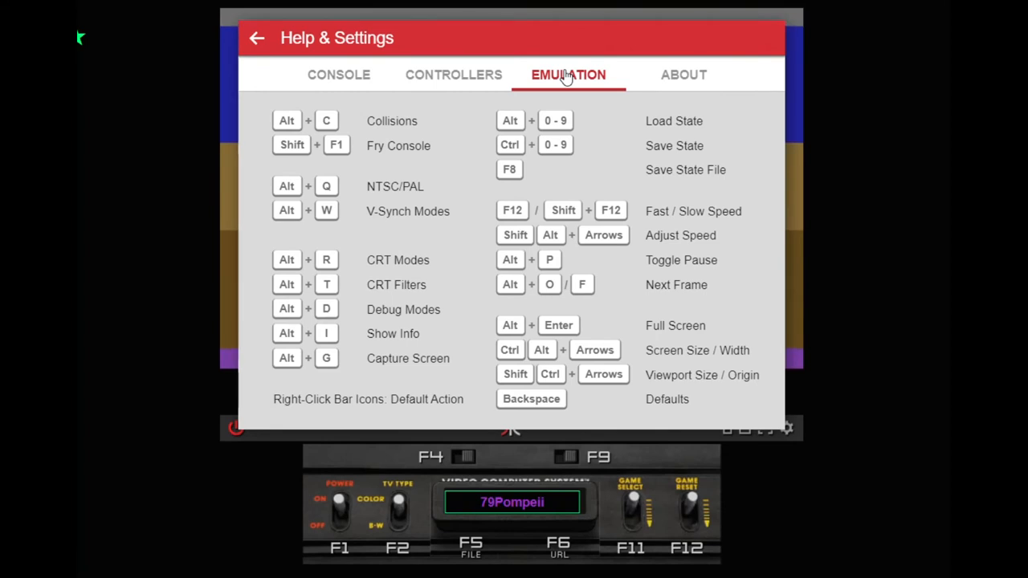
mouse_move(418, 128)
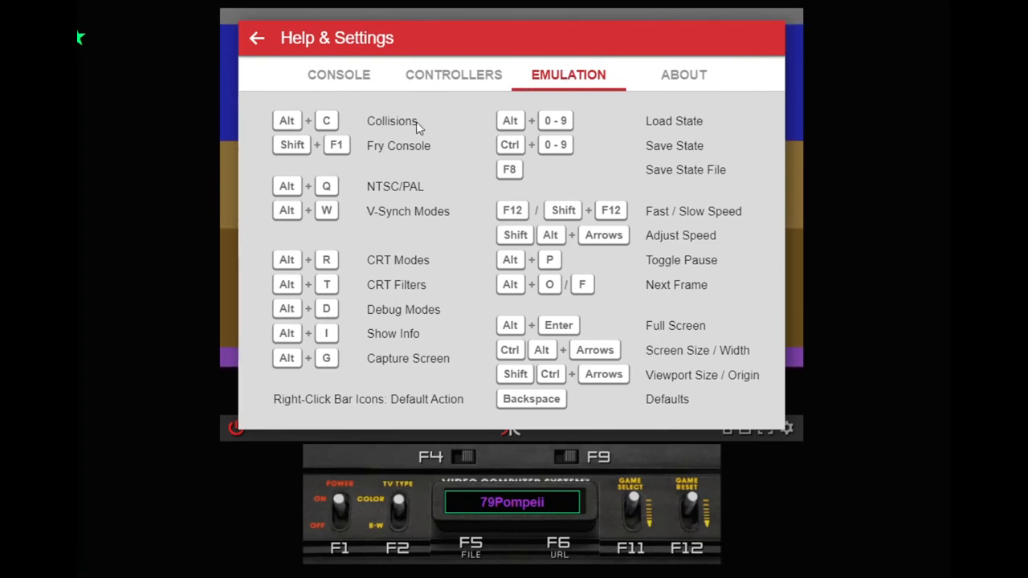
mouse_move(581, 331)
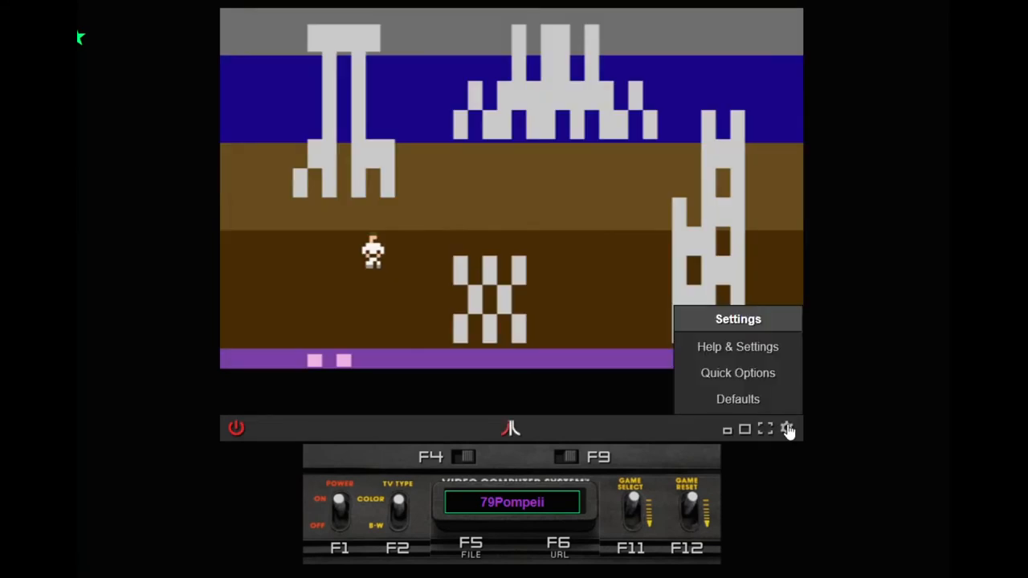
- In Quick Options, toggle Swap Controllers on and back
left_click(737, 372)
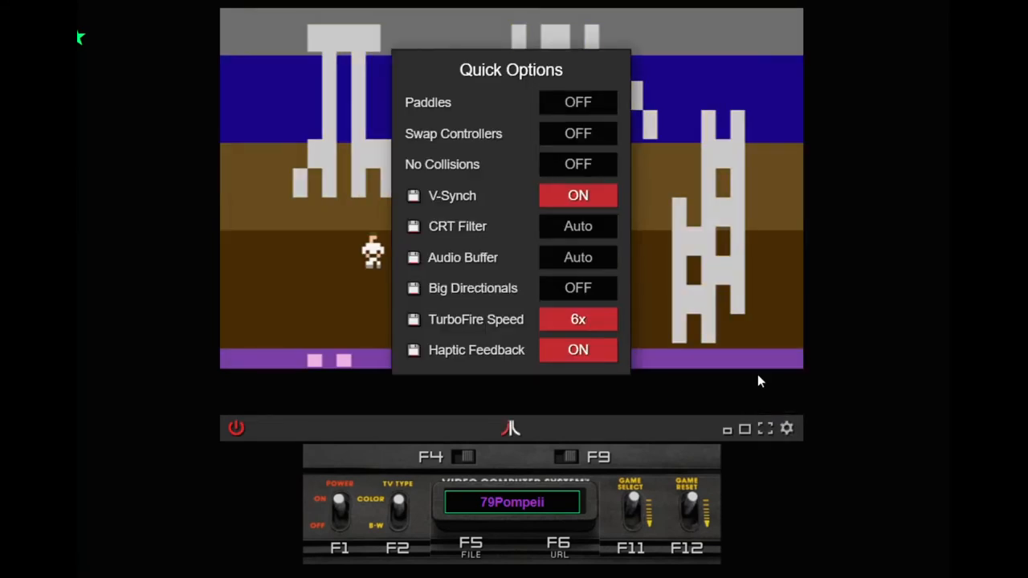
left_click(578, 133)
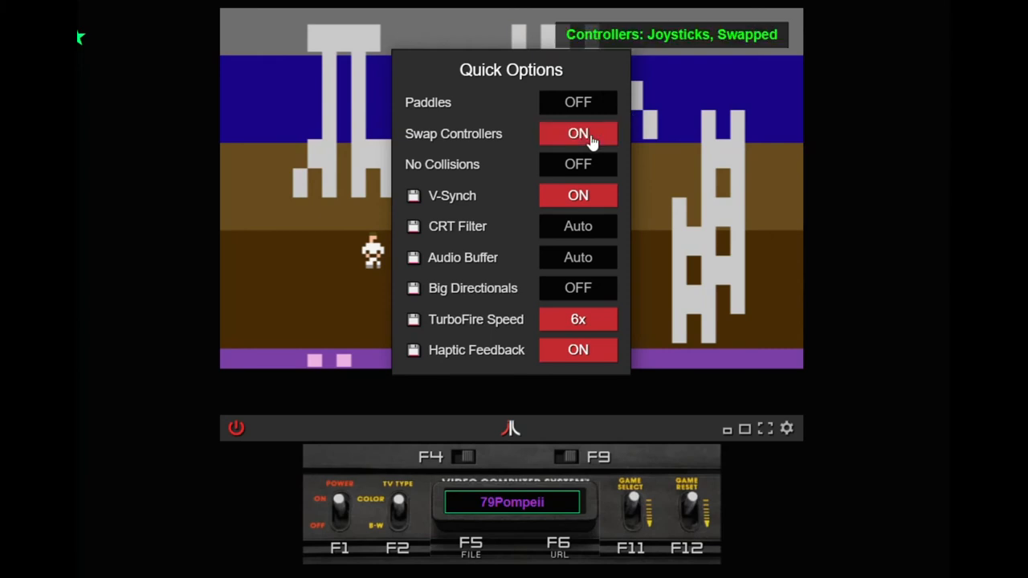
left_click(578, 133)
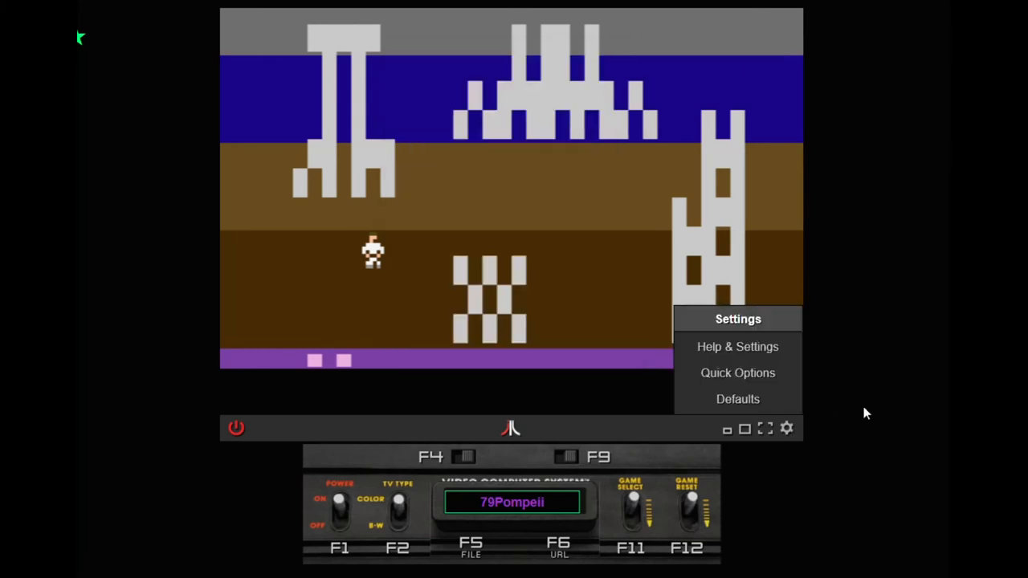
mouse_move(850, 363)
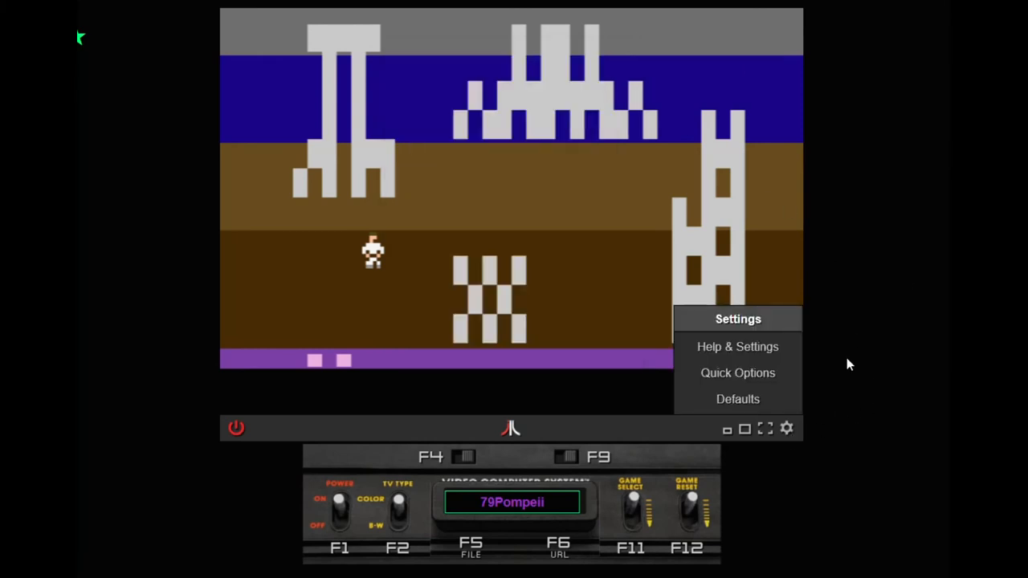
left_click(737, 398)
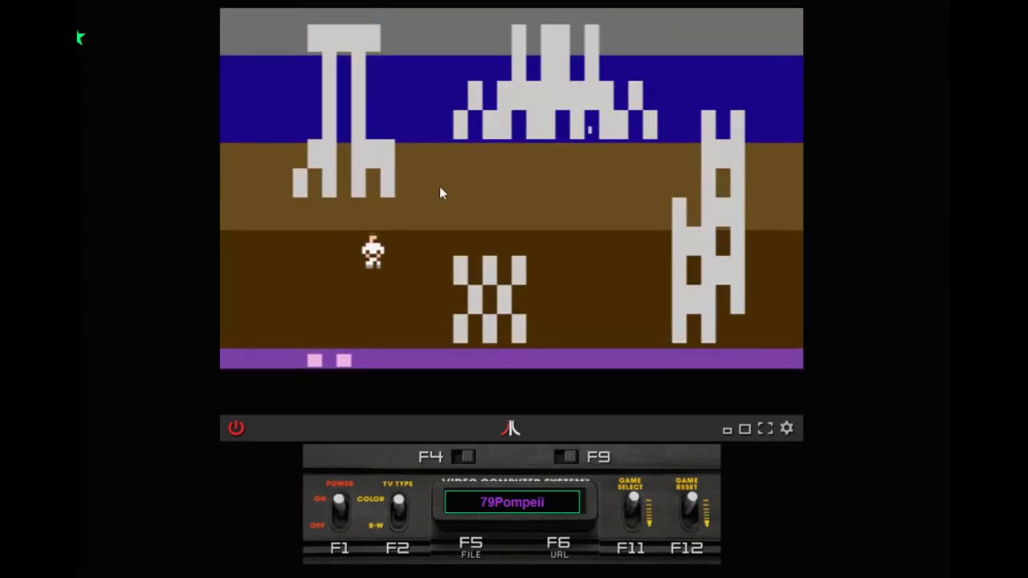
left_click(785, 427)
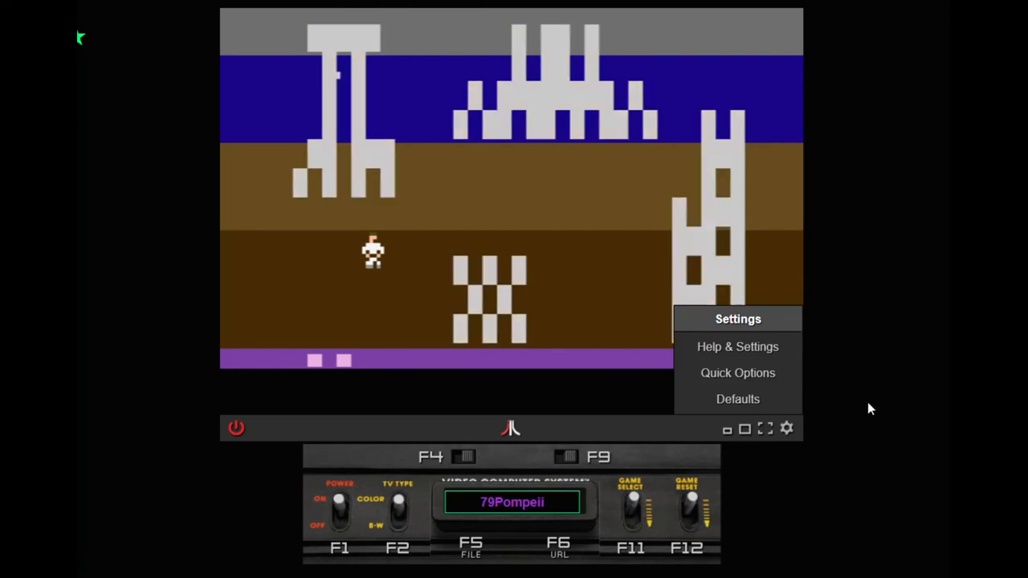
- View the About page showing version 5.0.3, then close the panel back to the game
left_click(737, 347)
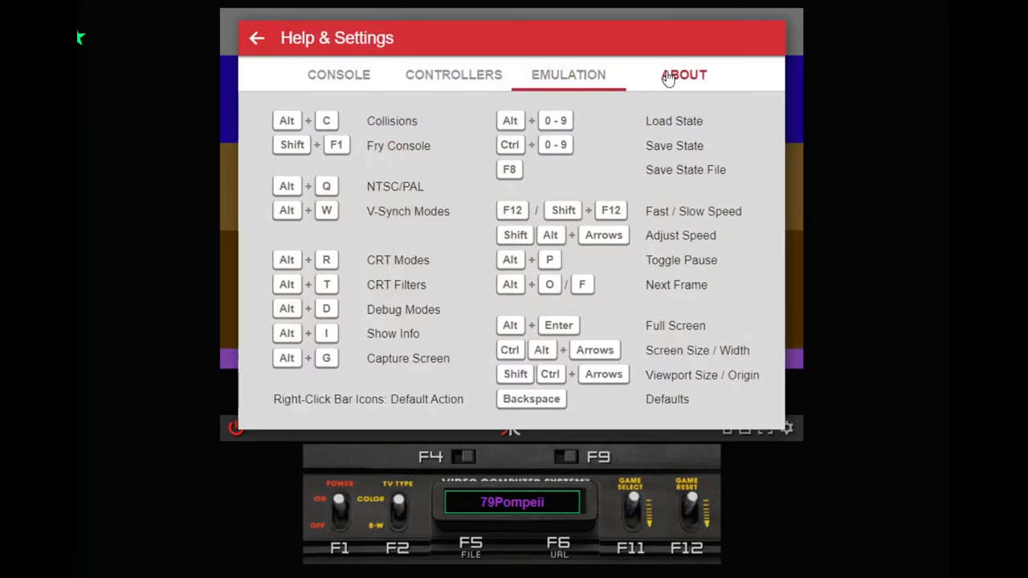
left_click(684, 75)
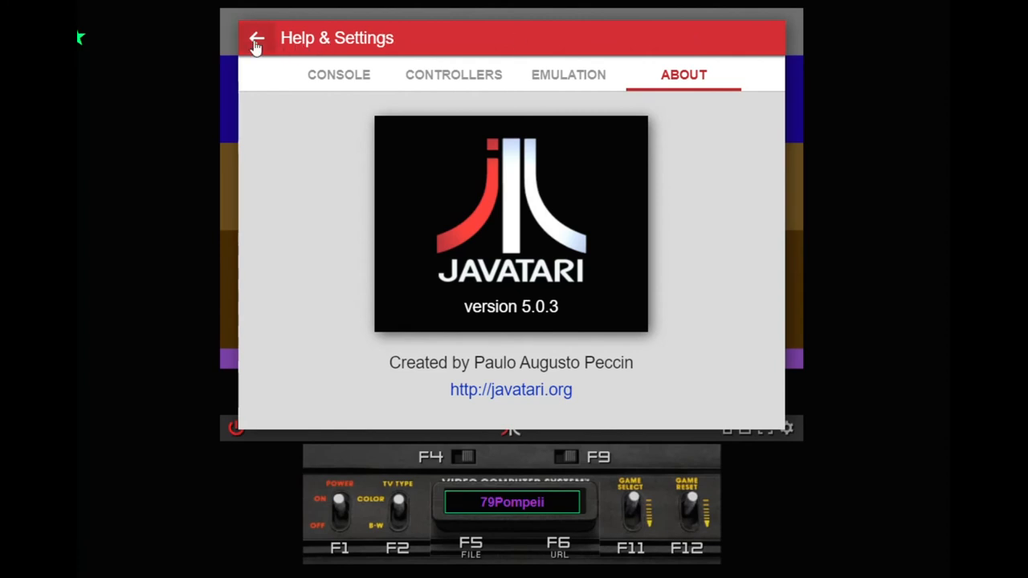
left_click(255, 38)
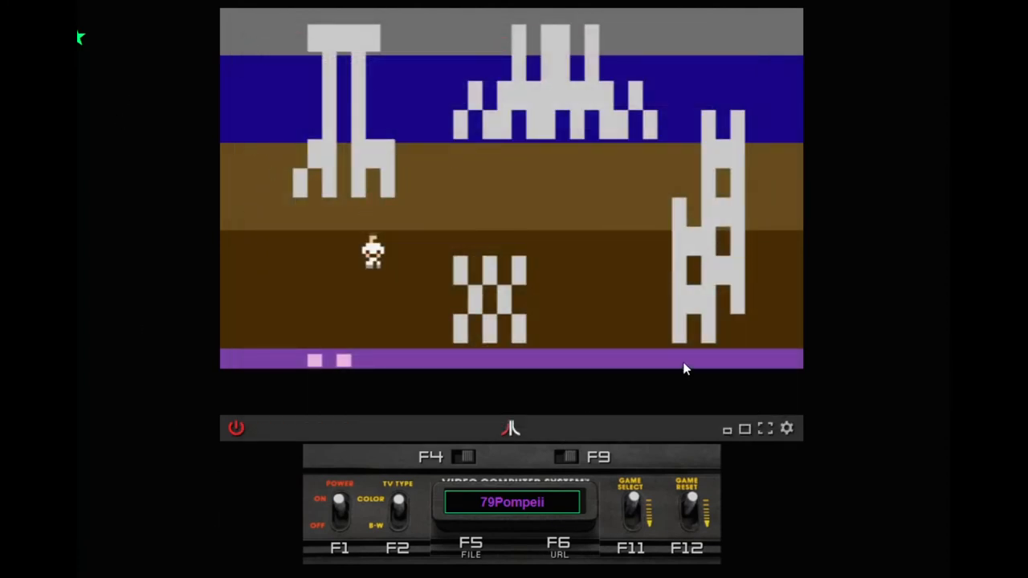